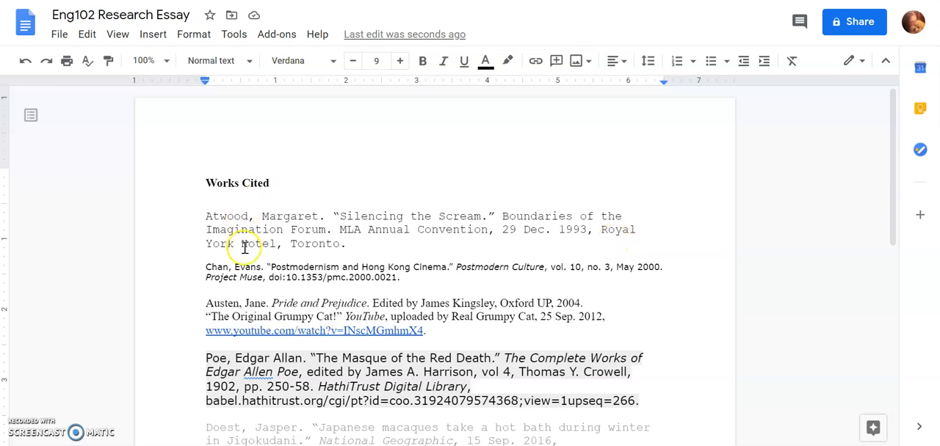
# Step: Select all the Works Cited text and make it Times New Roman, 12 point, black
pyautogui.scroll(-3)
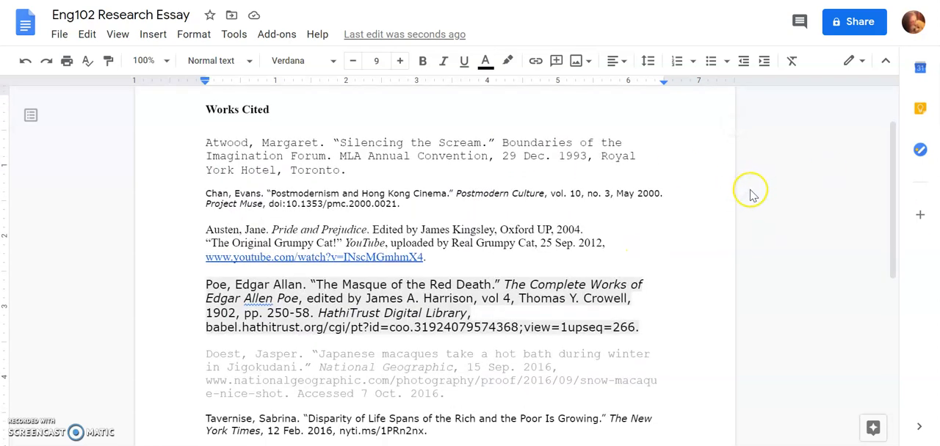
pyautogui.scroll(-3)
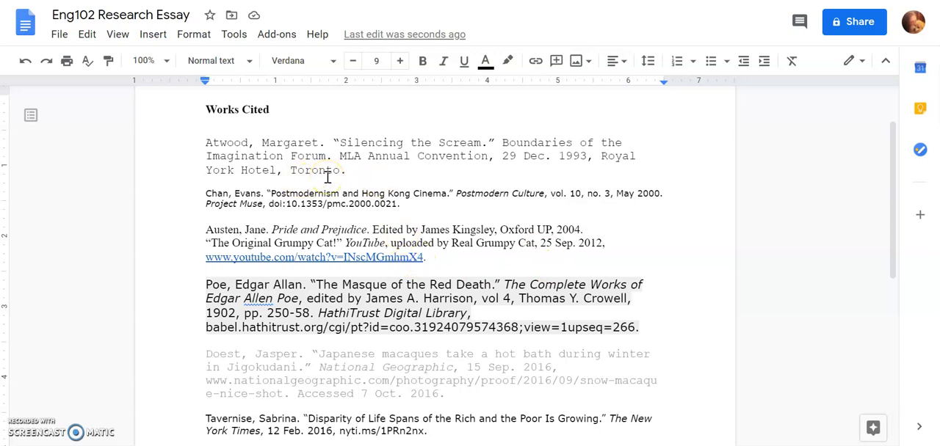
pyautogui.moveTo(671, 326)
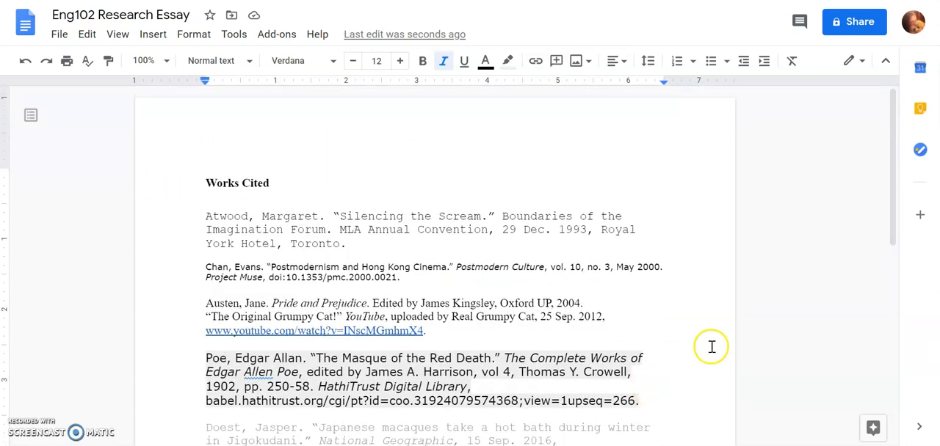
pyautogui.scroll(-3)
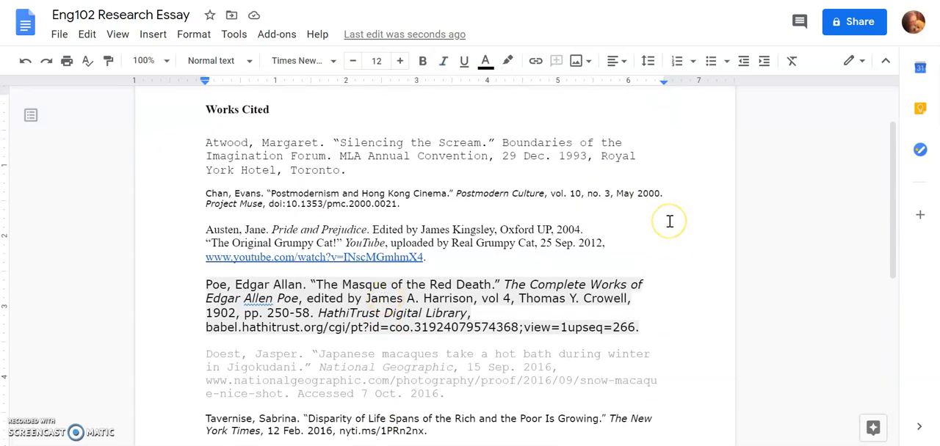
pyautogui.press('ctrl+a')
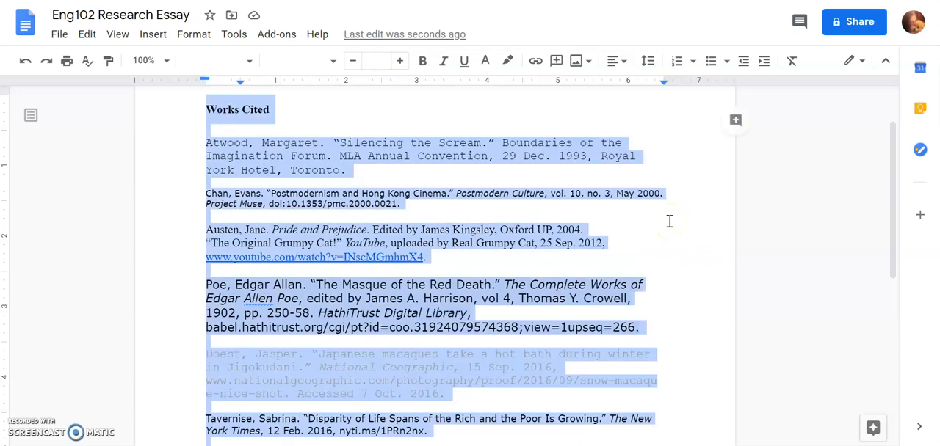
pyautogui.moveTo(393, 110)
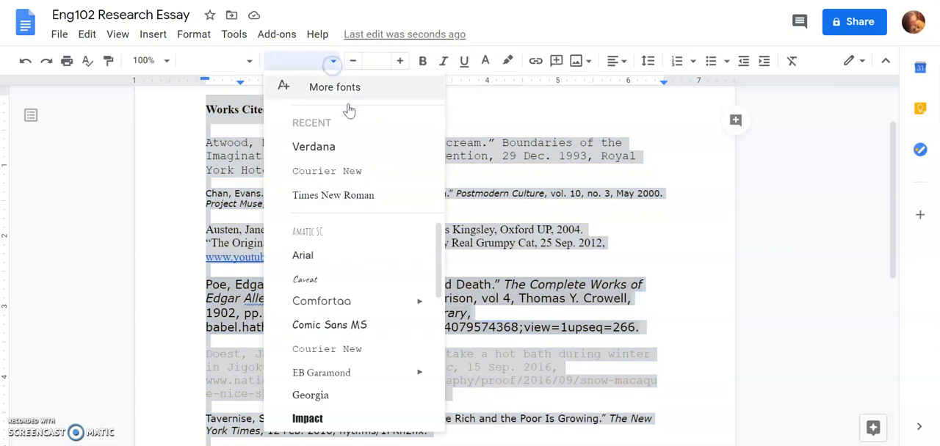
pyautogui.click(332, 194)
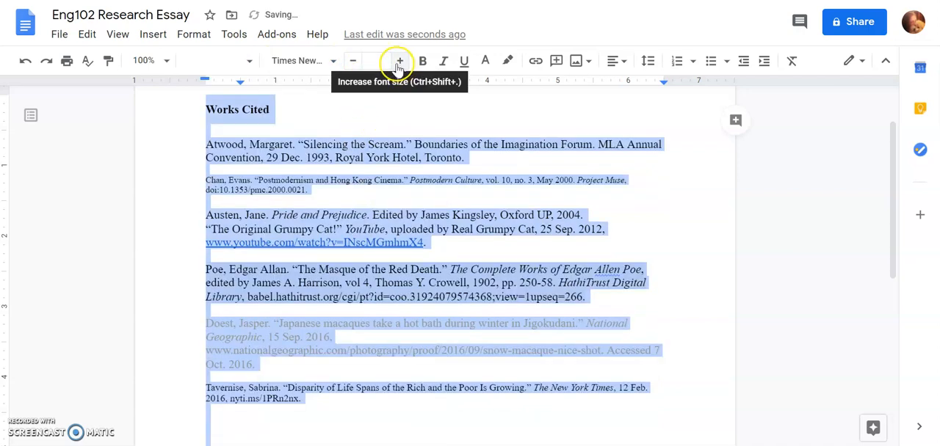
pyautogui.click(376, 60)
pyautogui.write('12')
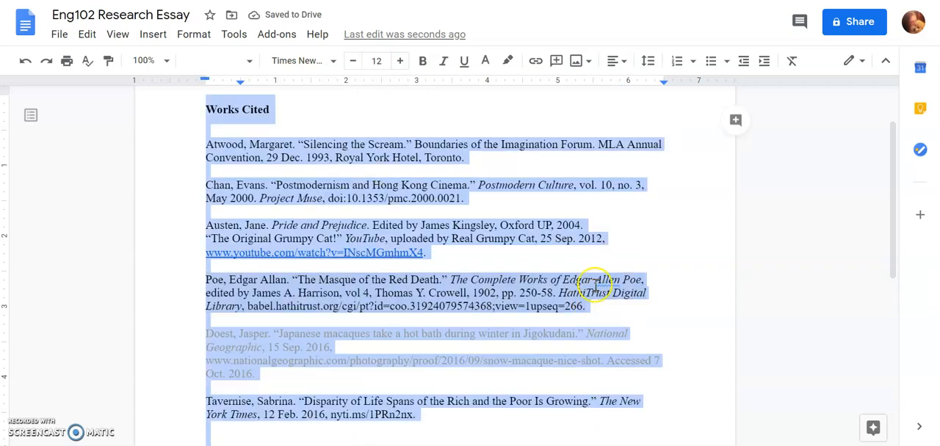
pyautogui.click(485, 60)
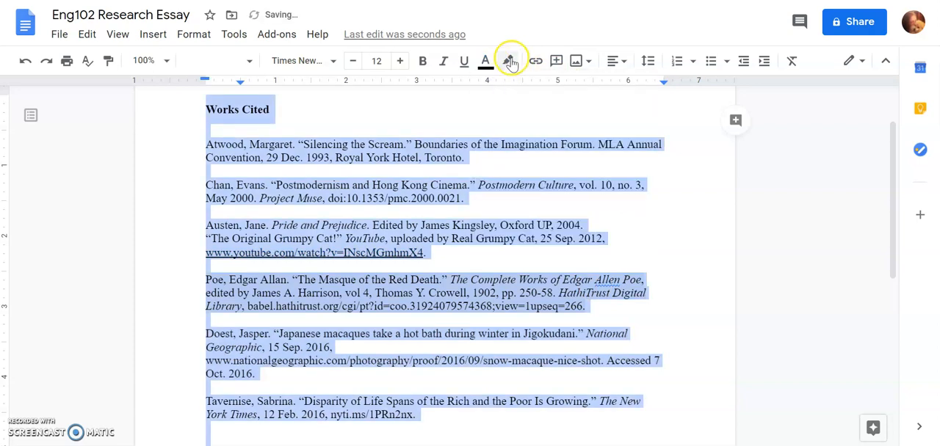
pyautogui.click(508, 62)
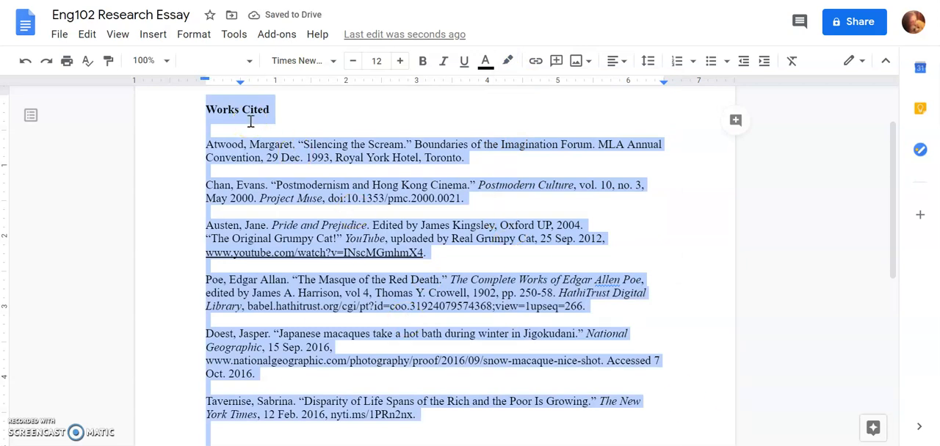
pyautogui.click(59, 34)
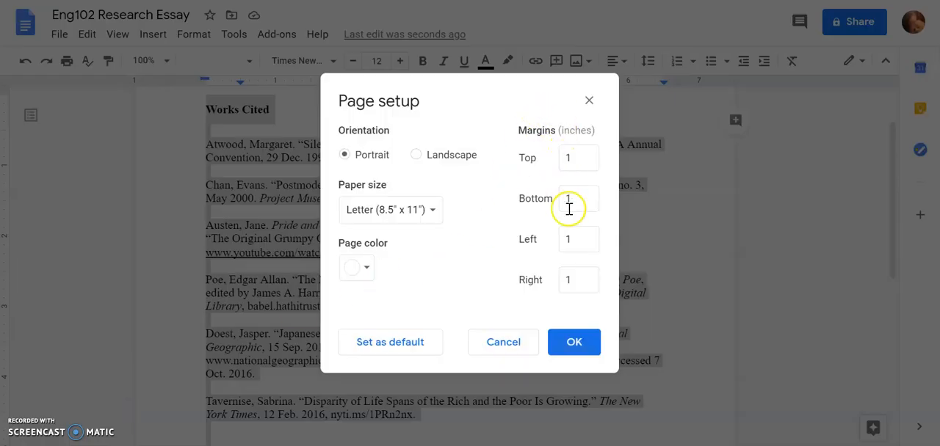
pyautogui.moveTo(587, 312)
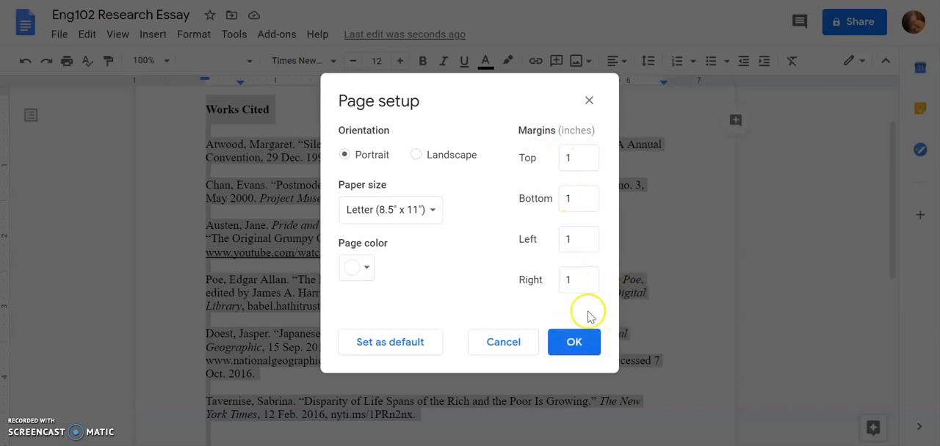
pyautogui.click(573, 342)
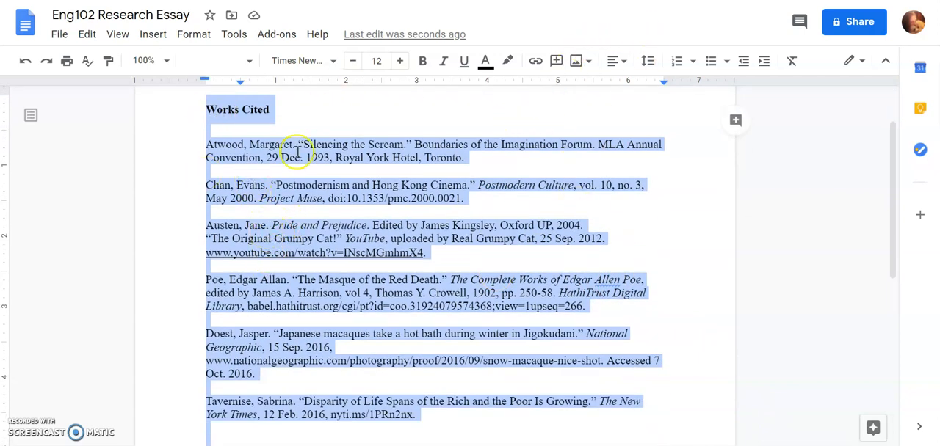
pyautogui.moveTo(670, 209)
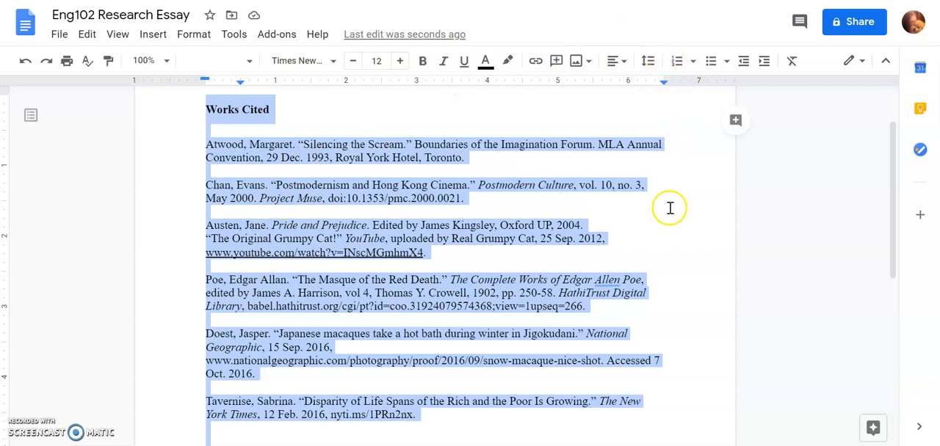
pyautogui.moveTo(645, 60)
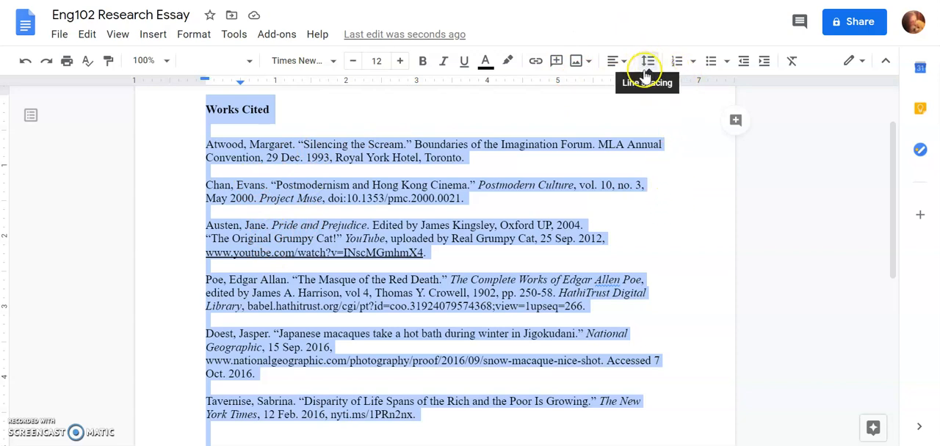
# Step: Set the line spacing of all selected entries to Double
pyautogui.click(646, 60)
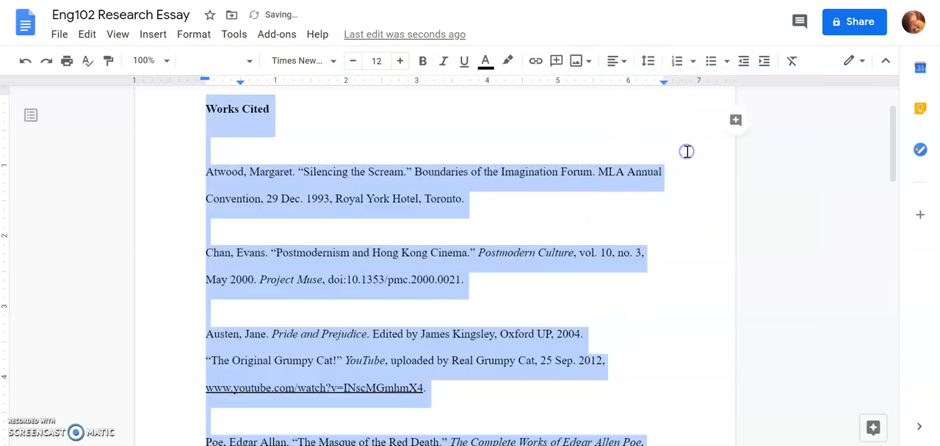
pyautogui.click(646, 62)
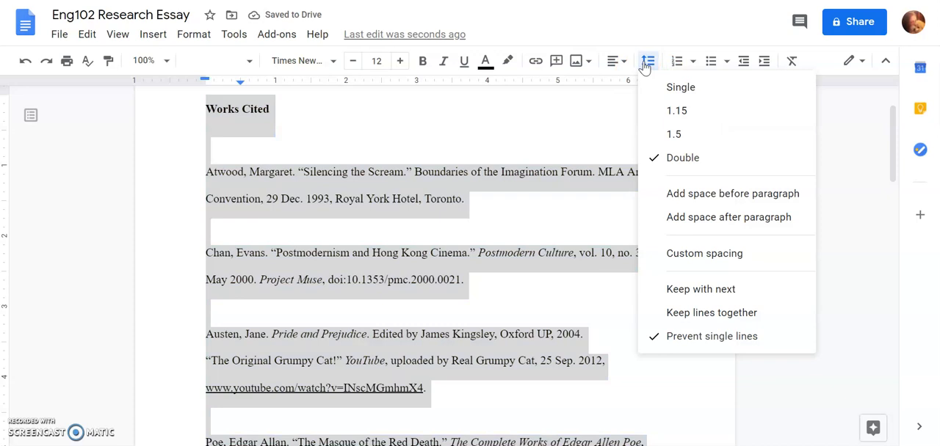
pyautogui.moveTo(505, 261)
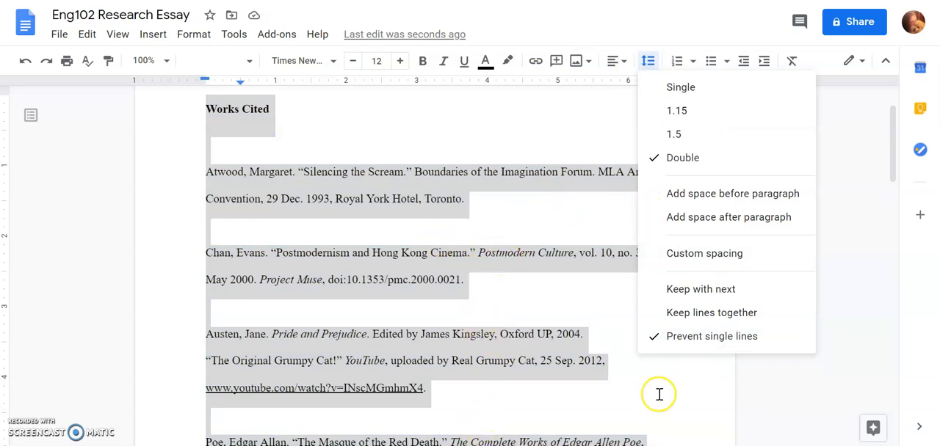
pyautogui.moveTo(543, 109)
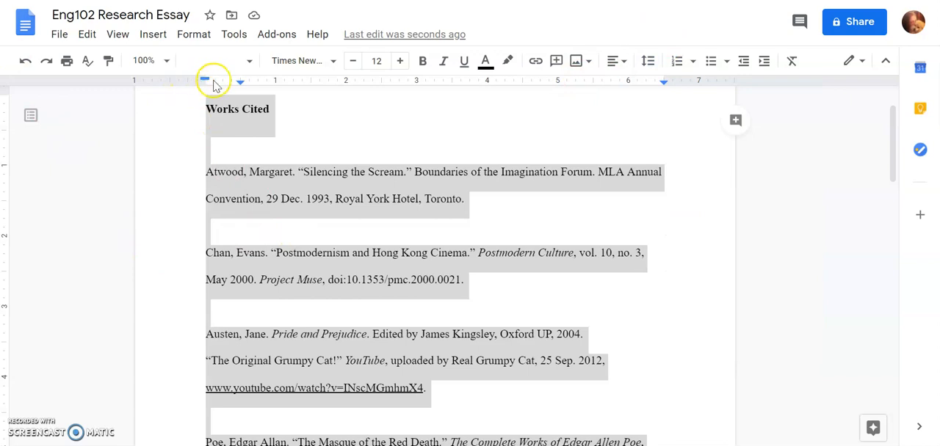
pyautogui.moveTo(200, 94)
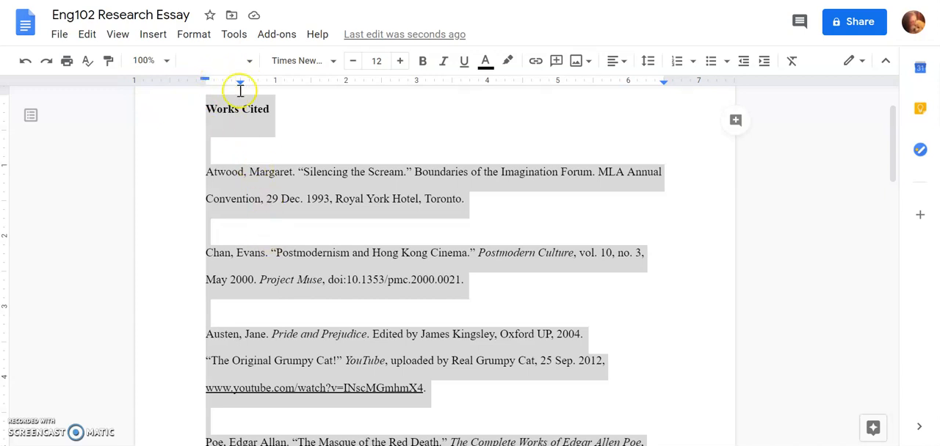
# Step: In Indentation options, set the left indent of the entries to 0
pyautogui.click(194, 33)
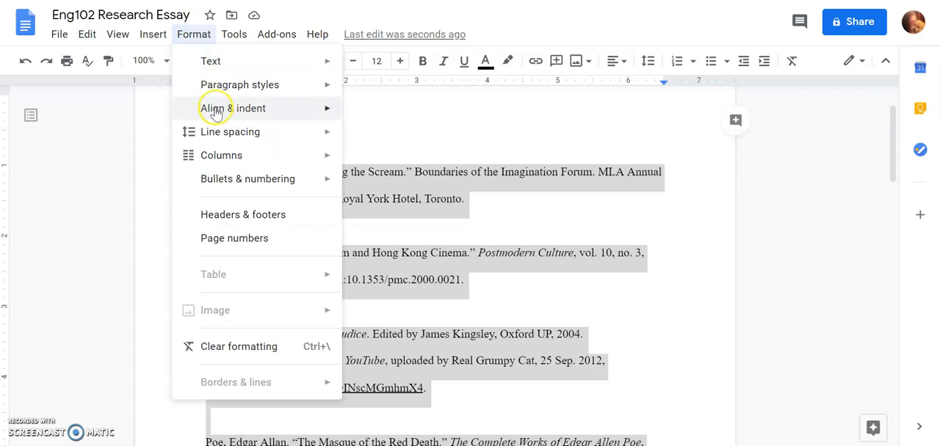
pyautogui.click(232, 108)
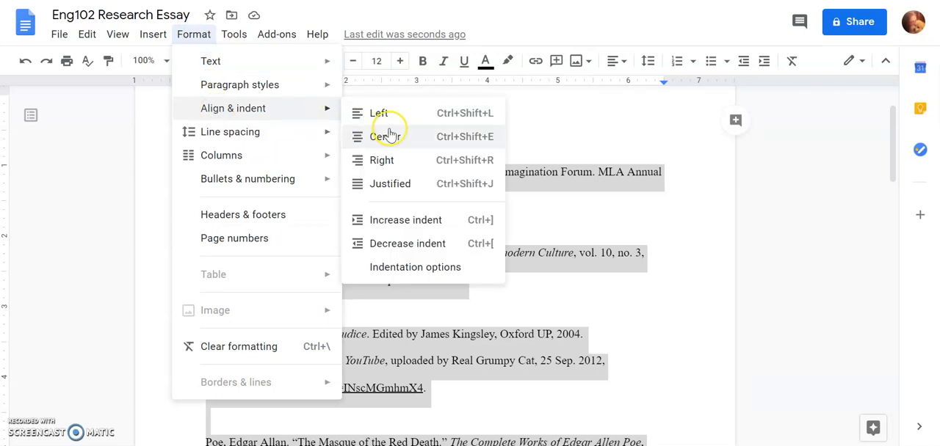
pyautogui.click(414, 267)
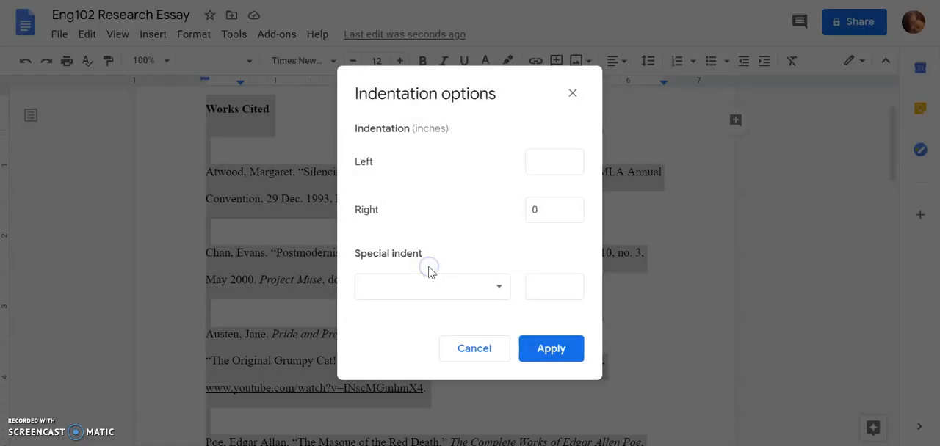
pyautogui.click(554, 162)
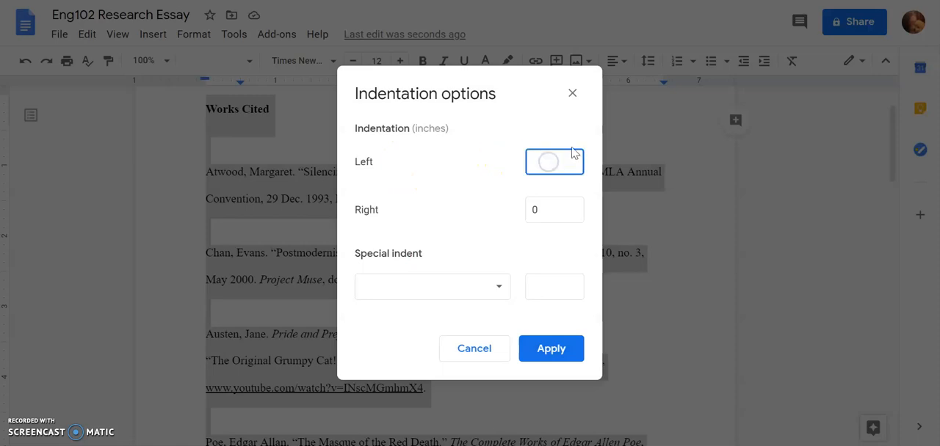
pyautogui.write('0')
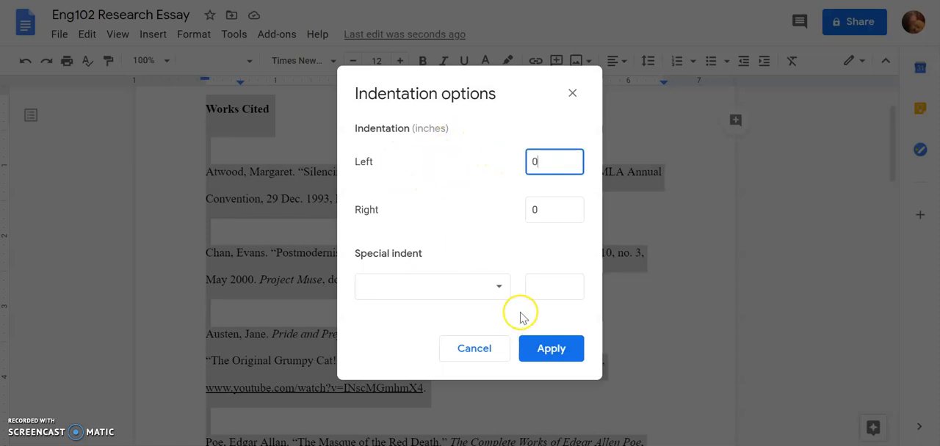
pyautogui.moveTo(564, 212)
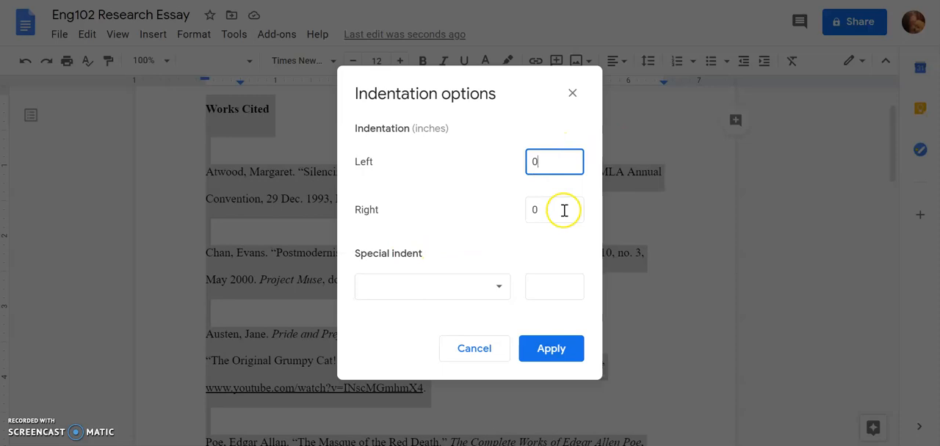
pyautogui.moveTo(430, 285)
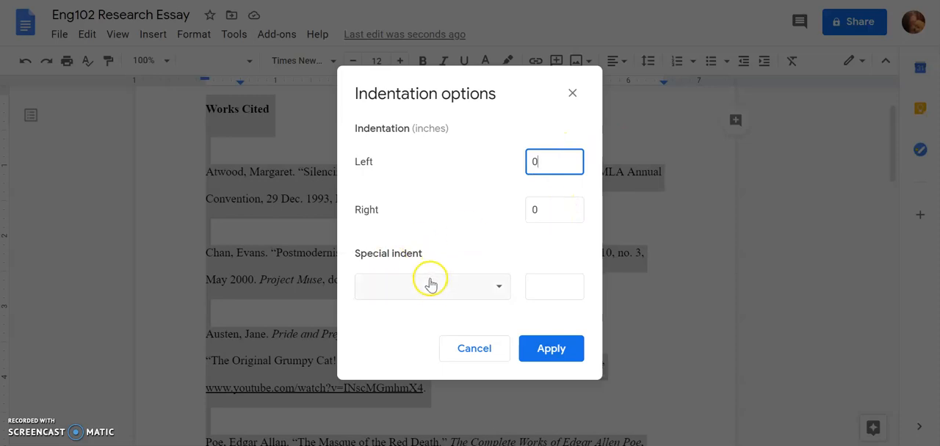
# Step: Set the special indent to Hanging 0.5 inch and apply it to the entries
pyautogui.click(432, 286)
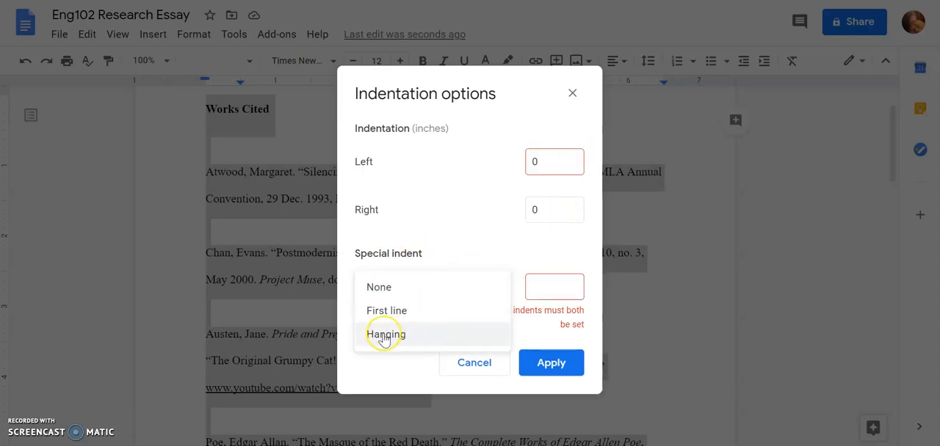
pyautogui.click(385, 334)
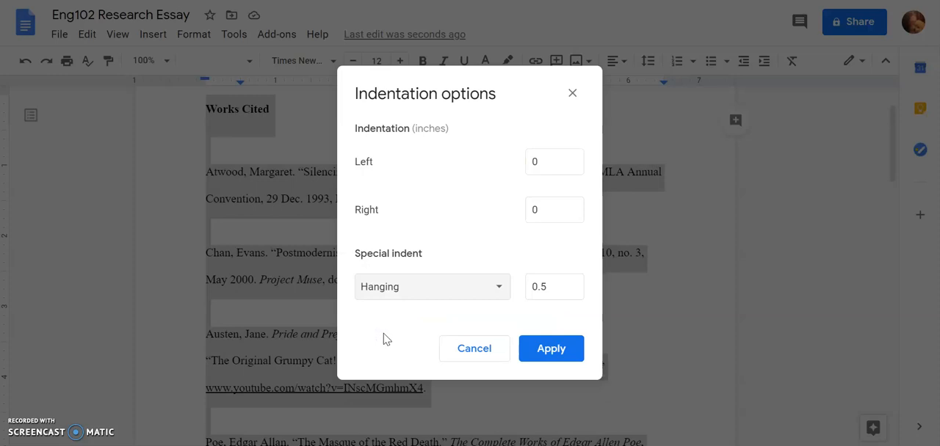
pyautogui.click(550, 349)
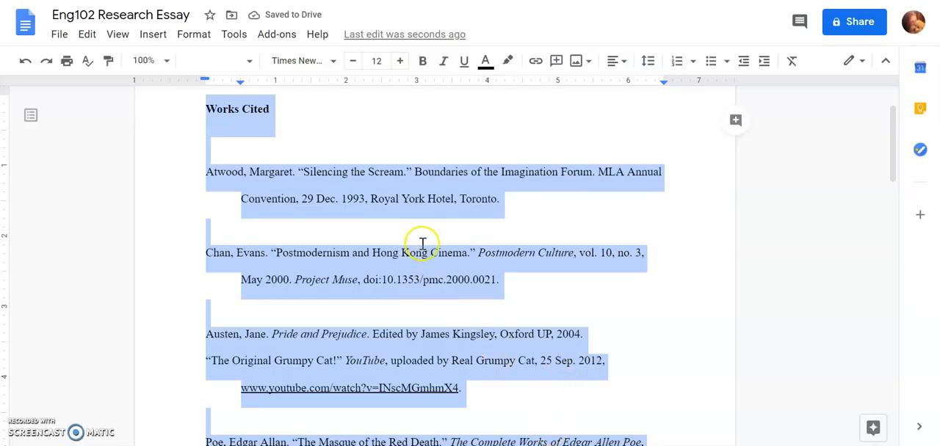
pyautogui.scroll(-3)
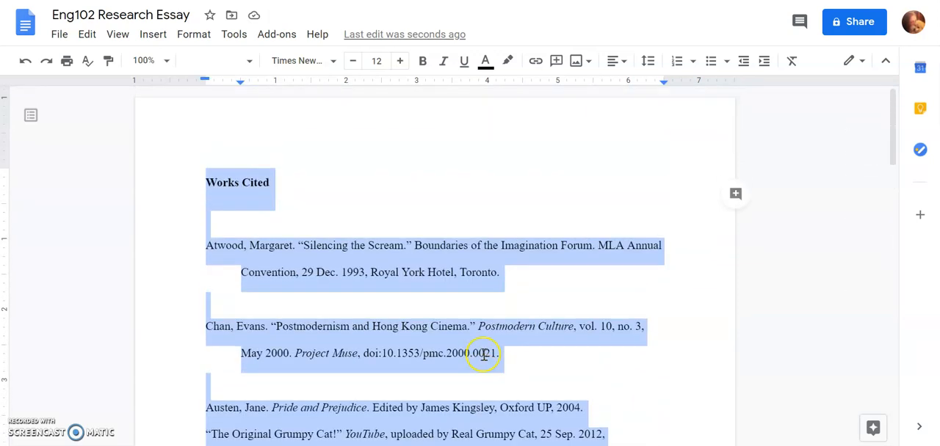
# Step: Select the Works Cited heading and remove its bold formatting
pyautogui.click(637, 314)
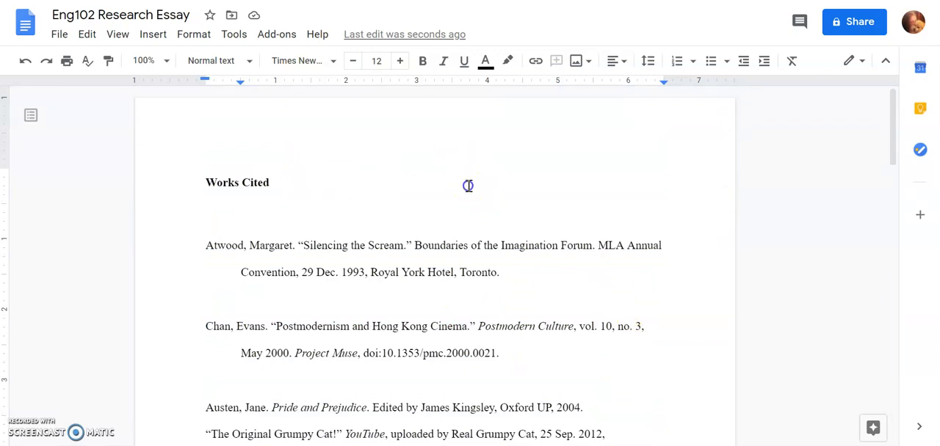
pyautogui.tripleClick(238, 182)
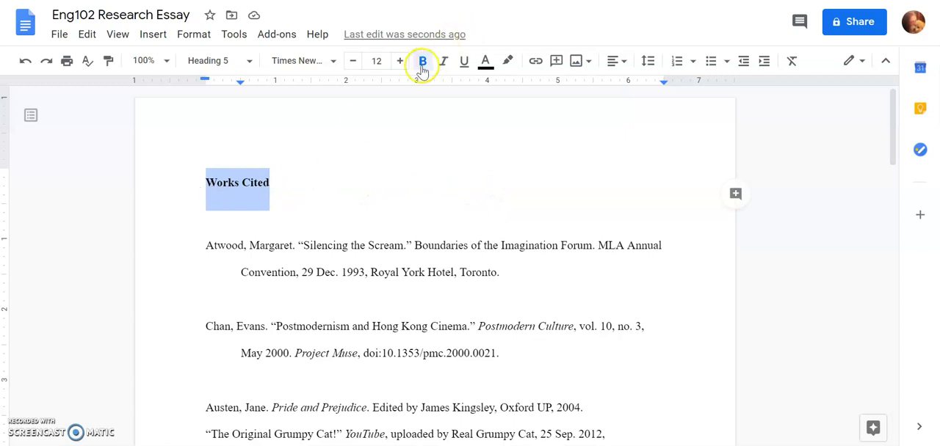
pyautogui.click(419, 62)
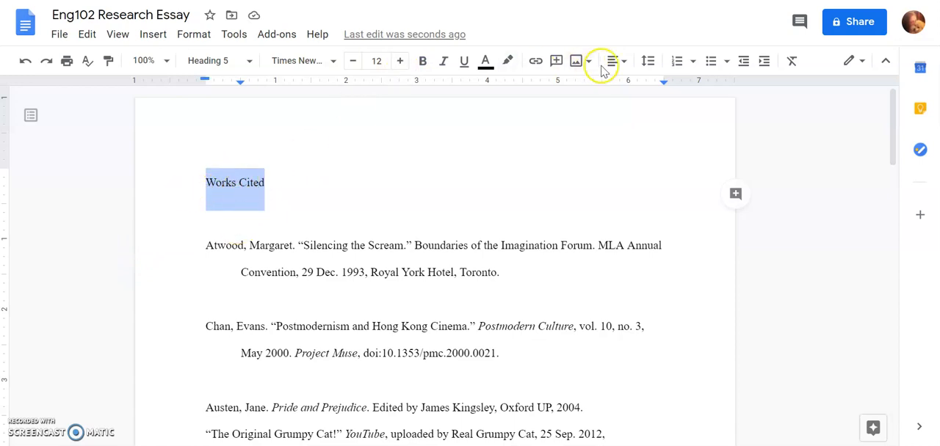
# Step: Center the Works Cited heading on the page
pyautogui.click(611, 60)
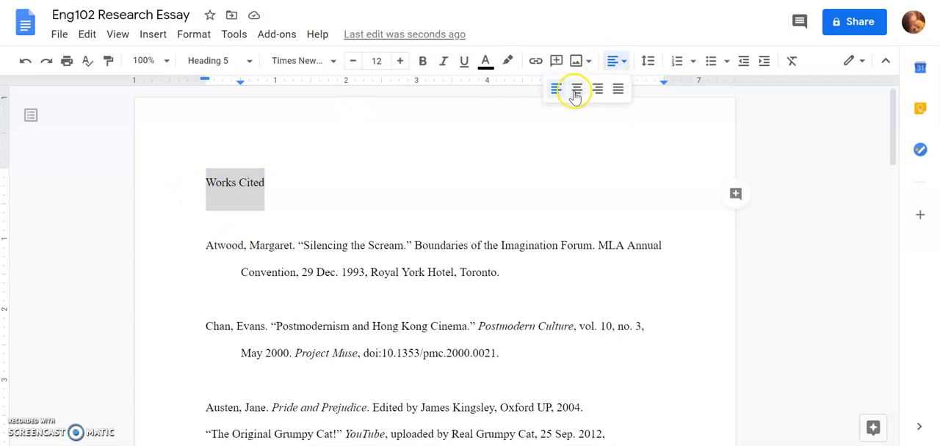
pyautogui.click(575, 88)
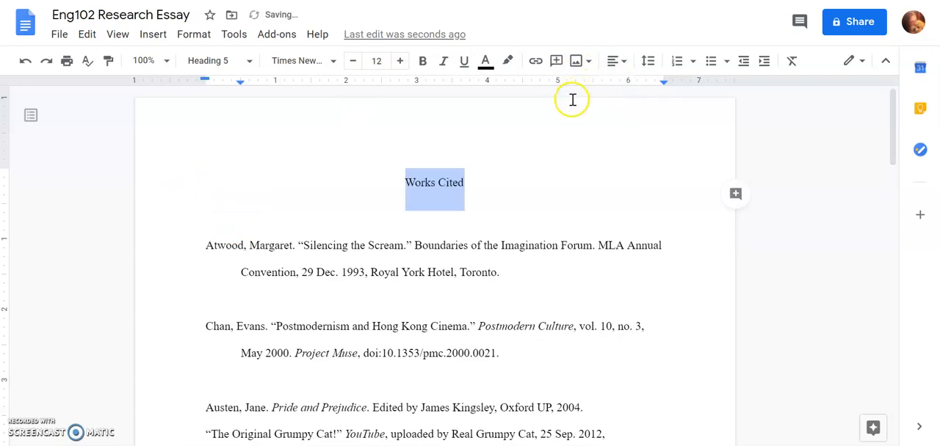
pyautogui.click(205, 218)
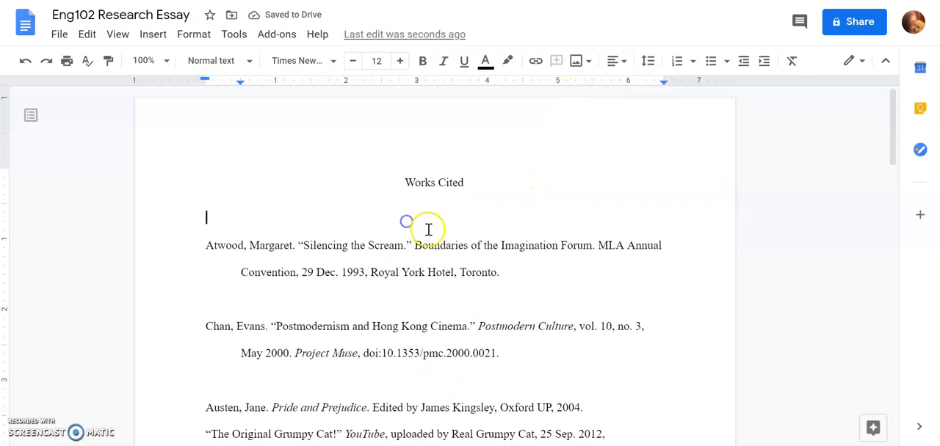
# Step: Replace the empty line above Atwood with the Austen, Jane. Pride and Prejudice citation
pyautogui.scroll(-3)
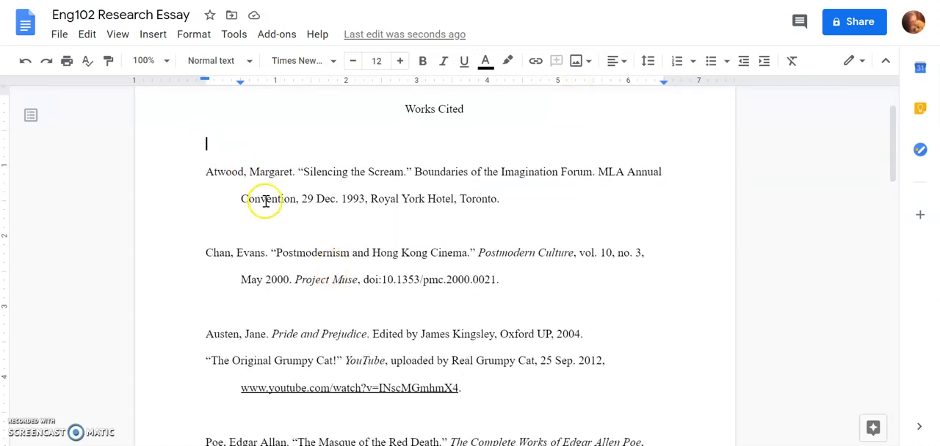
pyautogui.scroll(-3)
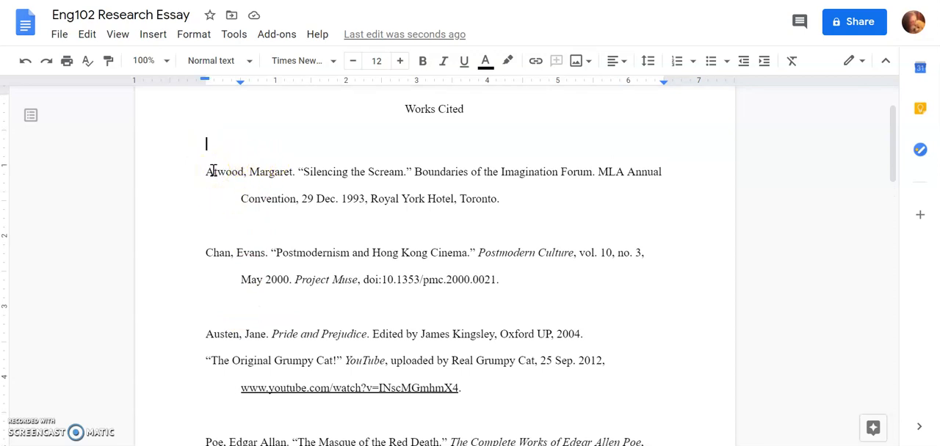
pyautogui.moveTo(206, 334); pyautogui.dragTo(232, 361)
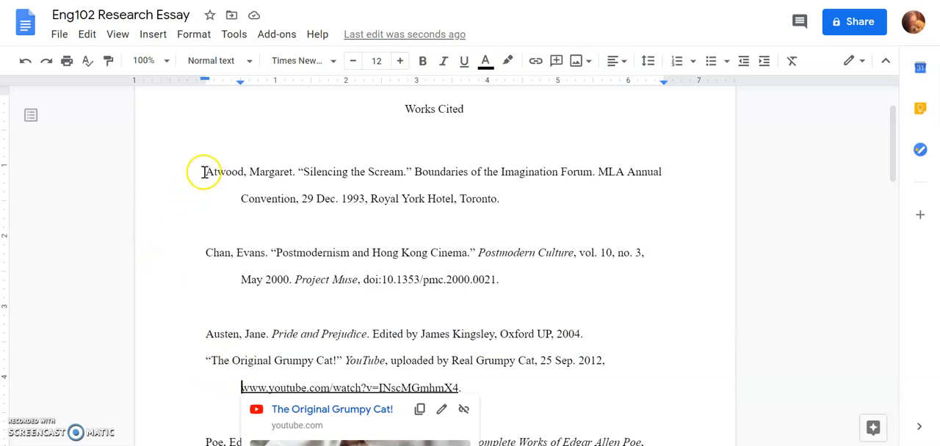
pyautogui.moveTo(217, 252)
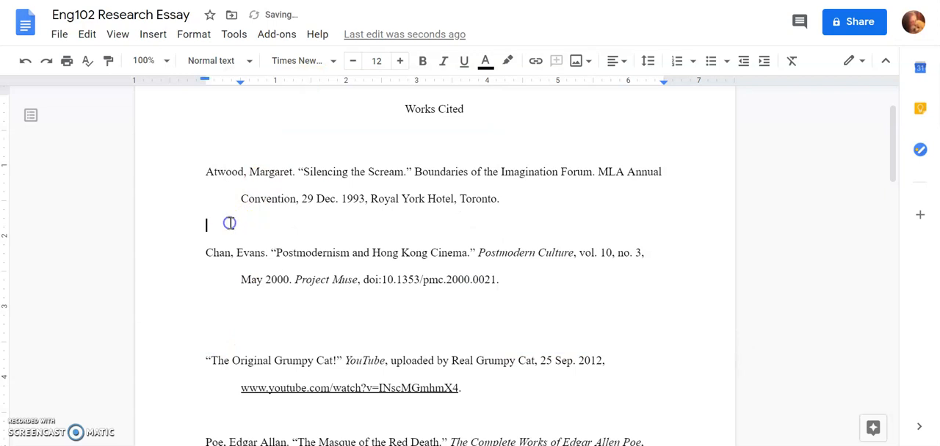
pyautogui.write('Austen, Jane. Pride and Prejudice. Edited by James Kingsley, Oxford UP, 2004.')
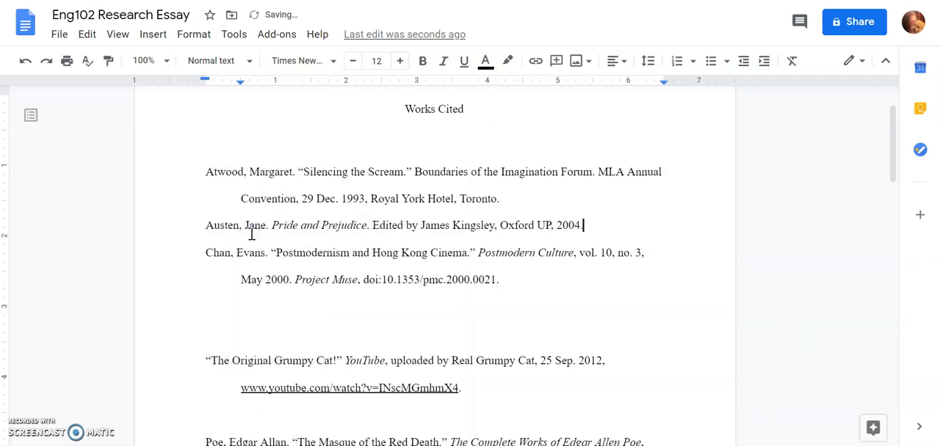
pyautogui.moveTo(229, 273)
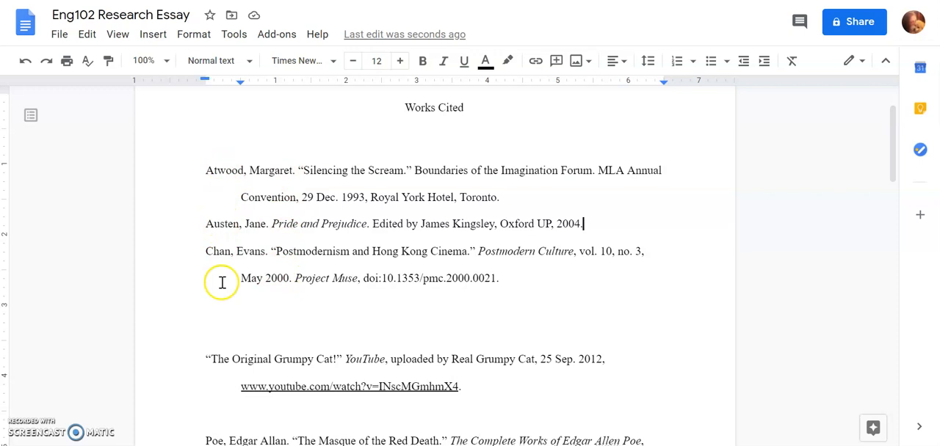
# Step: Before the Grumpy Cat entry, add the Doest, Jasper Japanese macaques National Geographic citation
pyautogui.scroll(-3)
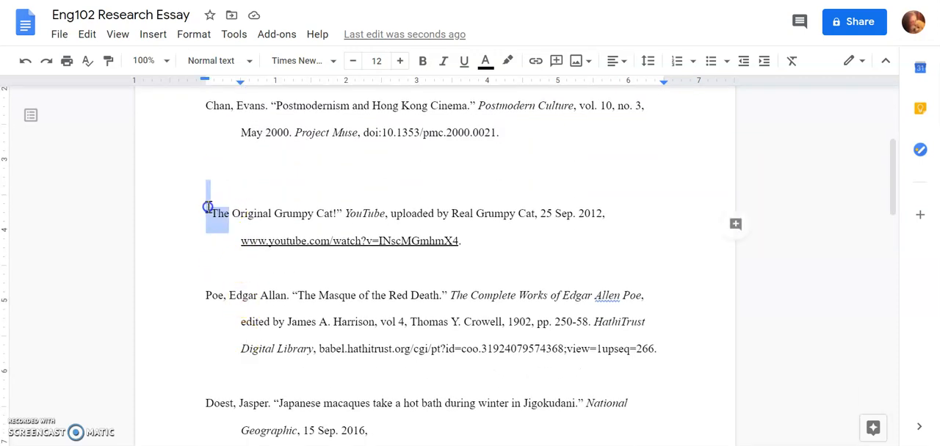
pyautogui.click(229, 213)
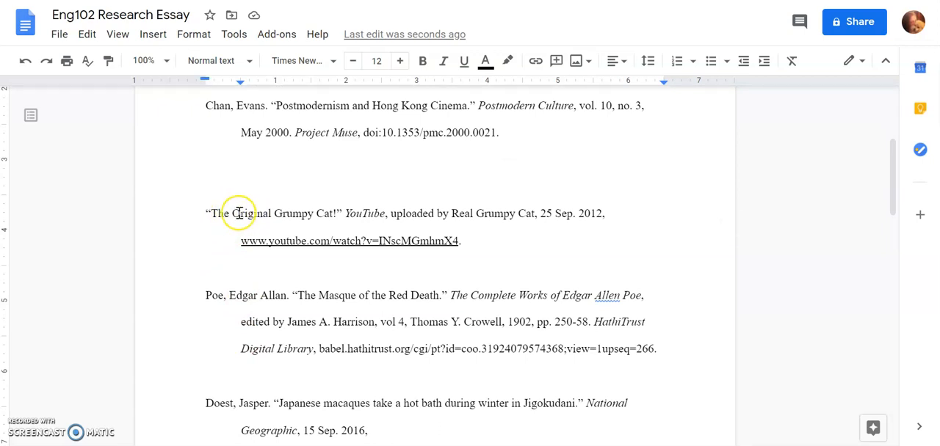
pyautogui.scroll(-3)
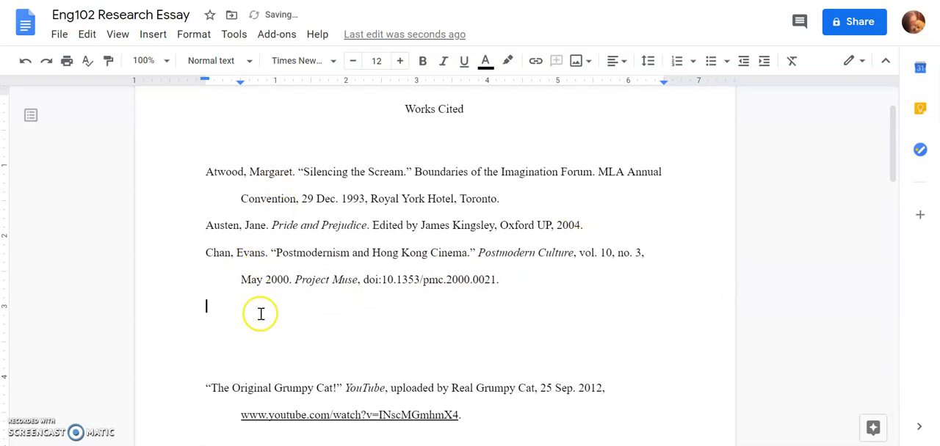
pyautogui.write('Doest, Jasper. "Japanese macaques take a hot bath during winter in Jigokudani." National Geographic, 15 Sep. 2016, www.nationalgeographic.com/photography/proof/2016/09/snow-macaque-nice-shot. Accessed 7 Oct. 2016.')
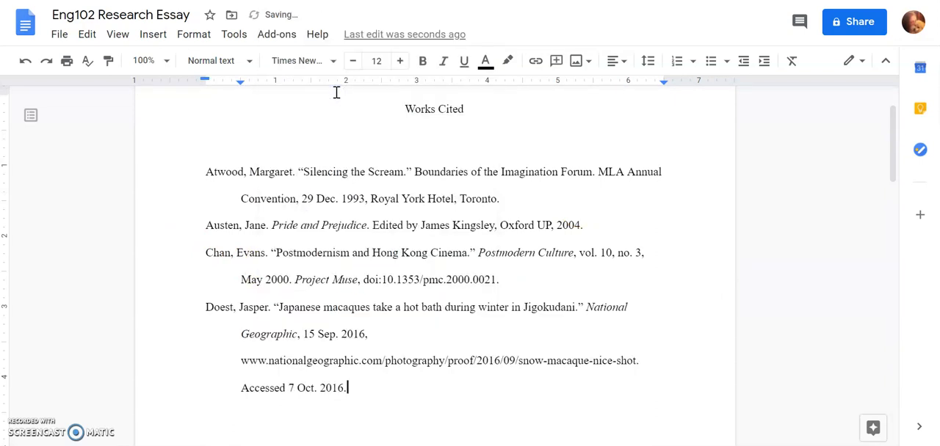
pyautogui.scroll(-3)
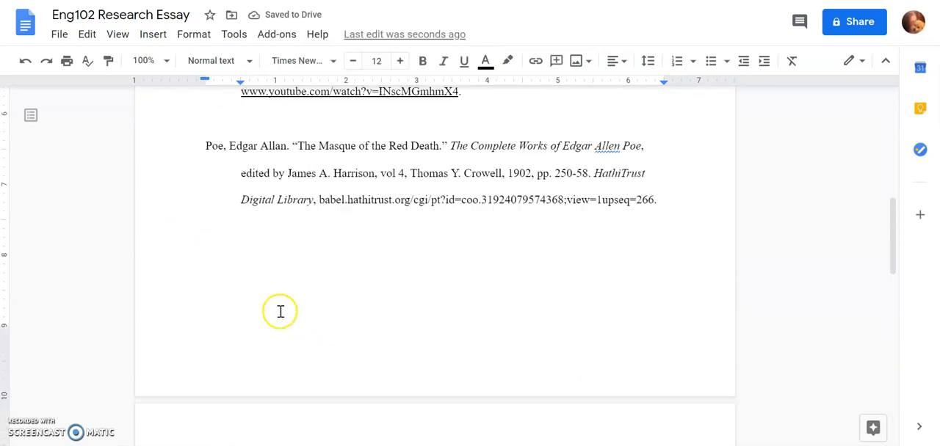
pyautogui.scroll(-3)
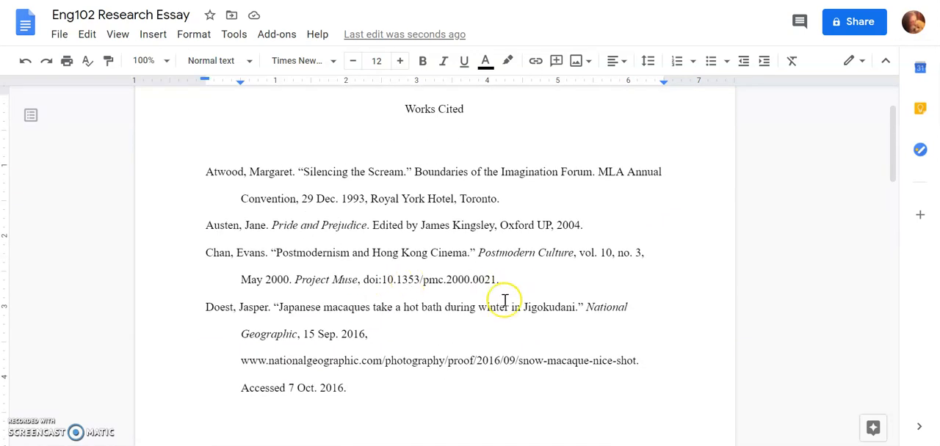
# Step: Apply a hanging indent to the Grumpy Cat entry via Indentation options
pyautogui.scroll(-3)
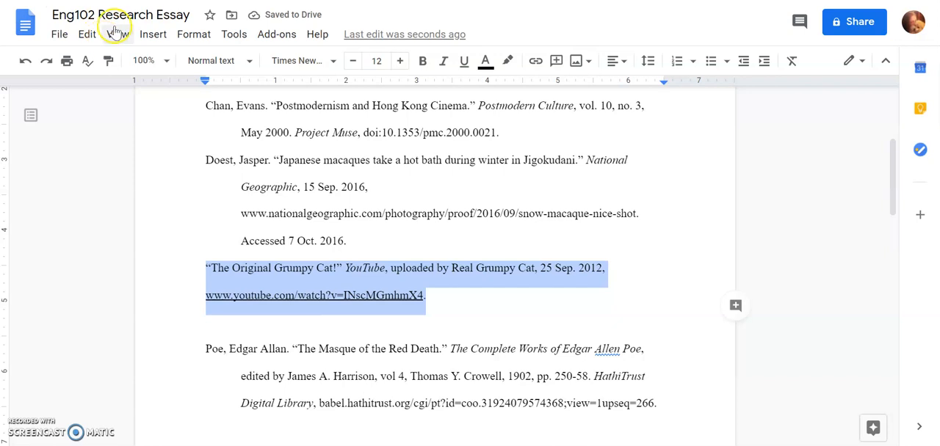
pyautogui.click(194, 34)
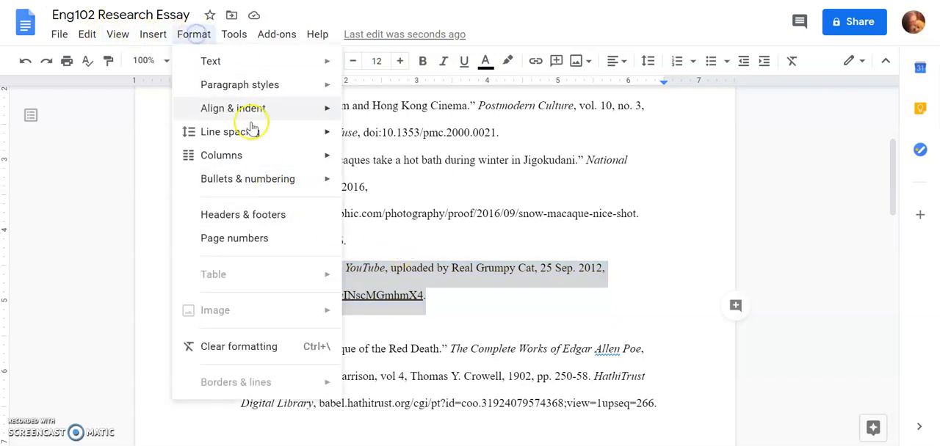
pyautogui.click(232, 109)
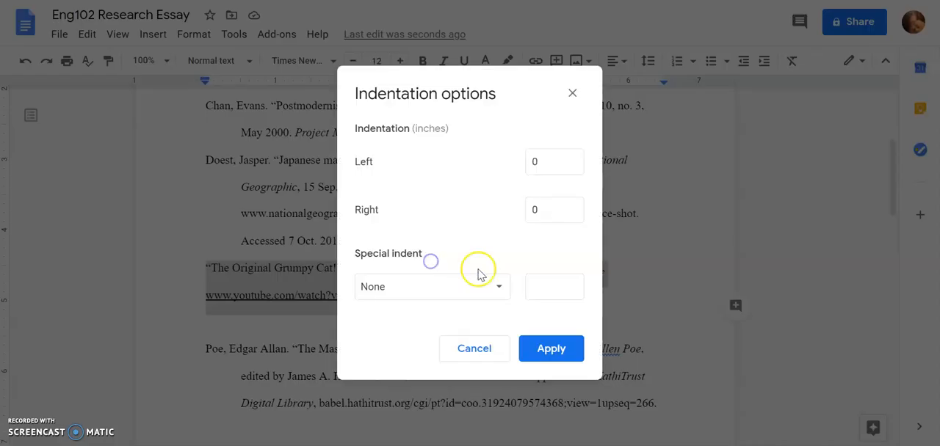
pyautogui.click(550, 349)
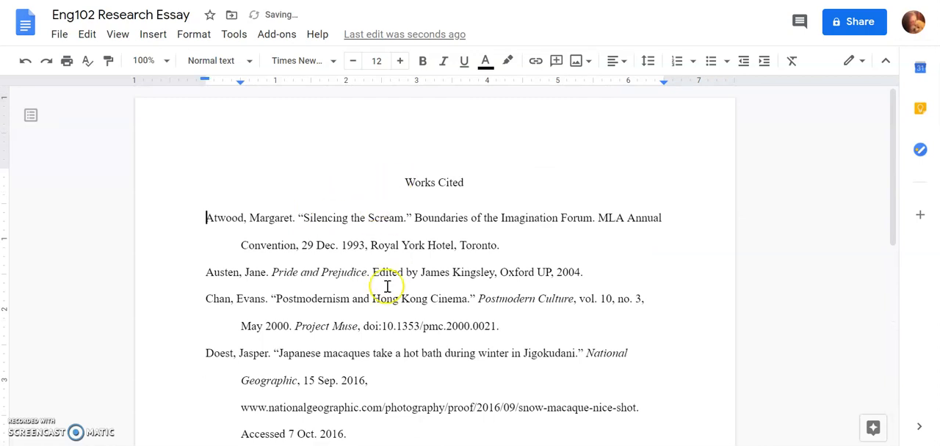
pyautogui.scroll(-3)
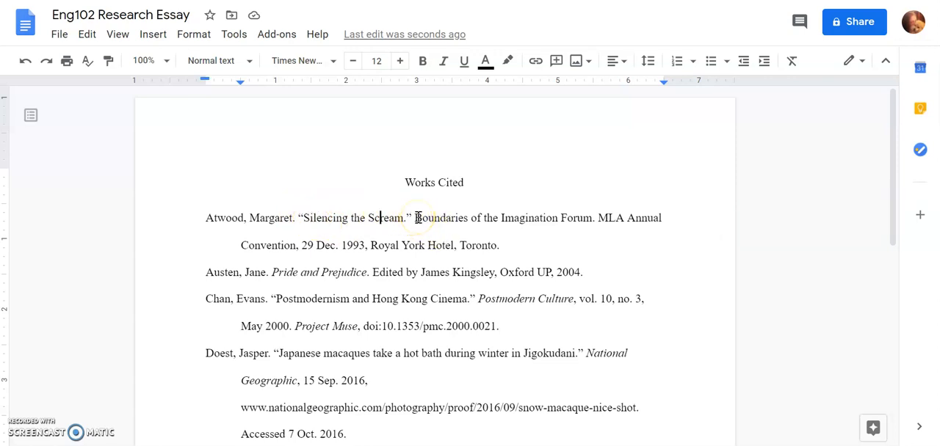
# Step: Italicize "Boundaries of the Imagination Forum" in the Atwood entry
pyautogui.moveTo(414, 217); pyautogui.dragTo(546, 223)
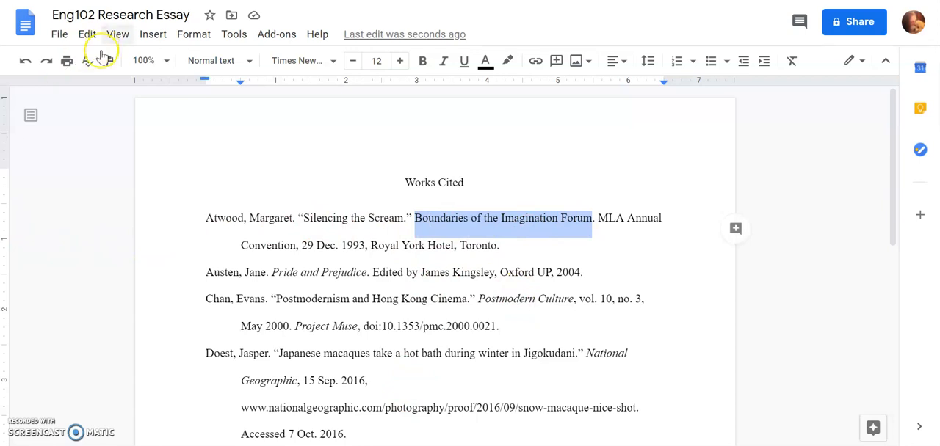
pyautogui.click(444, 61)
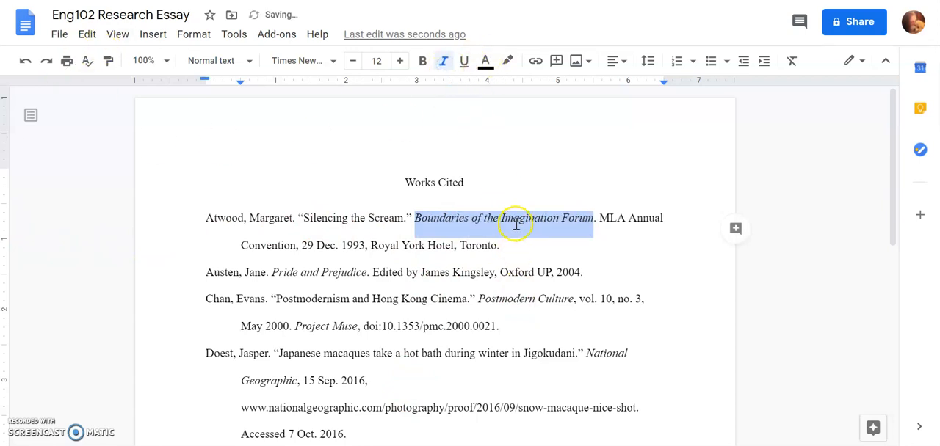
pyautogui.click(288, 261)
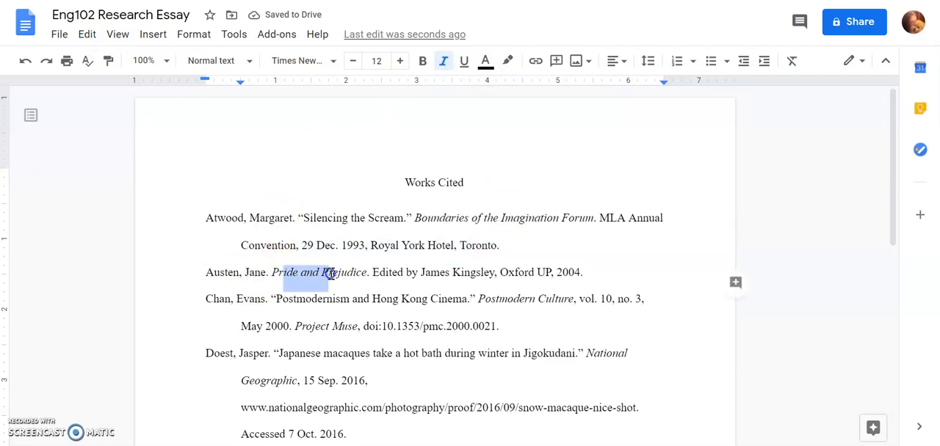
pyautogui.scroll(-3)
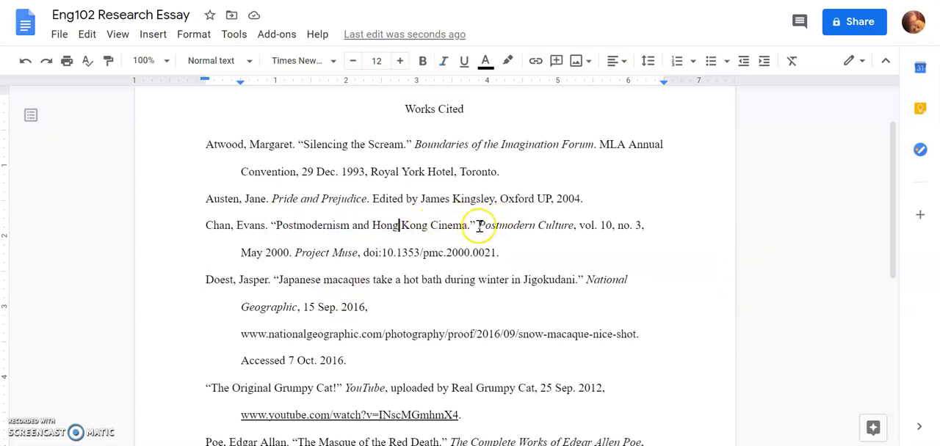
# Step: Select the journal title Postmodern Culture to check its italics
pyautogui.moveTo(479, 226); pyautogui.dragTo(576, 226)
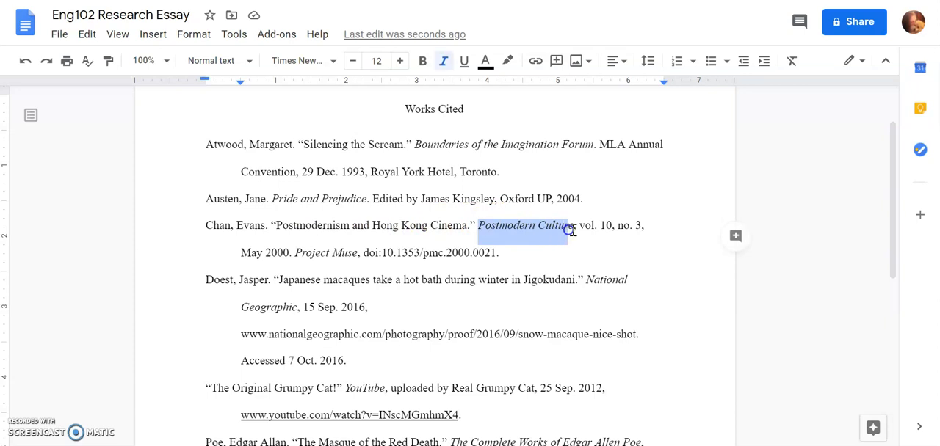
pyautogui.scroll(-3)
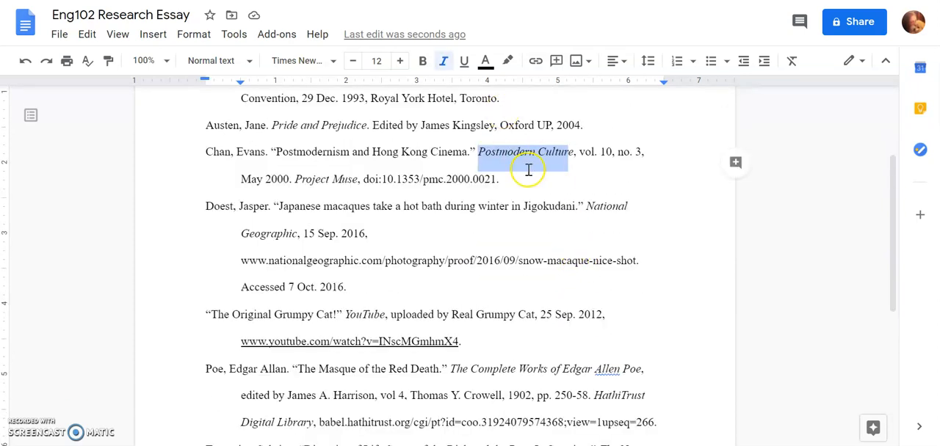
pyautogui.scroll(-3)
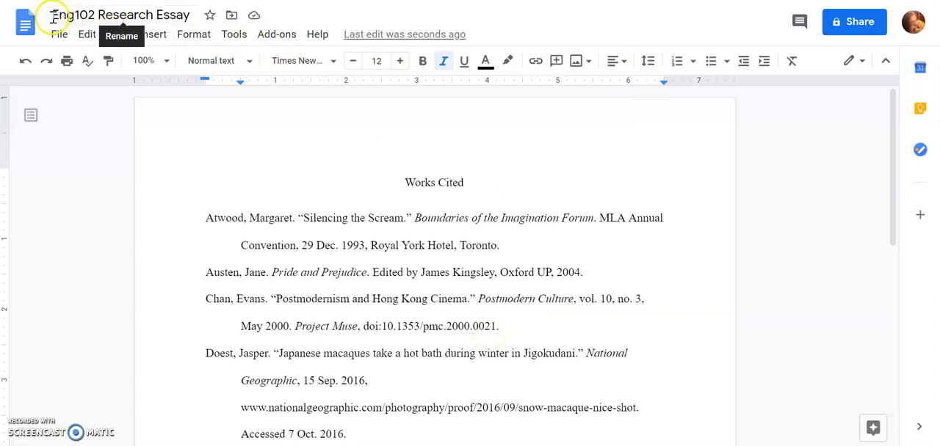
pyautogui.moveTo(88, 17)
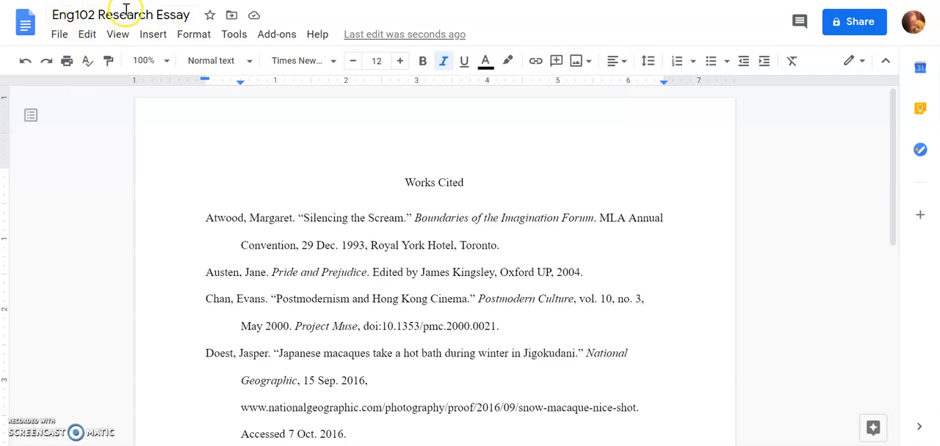
pyautogui.moveTo(401, 183)
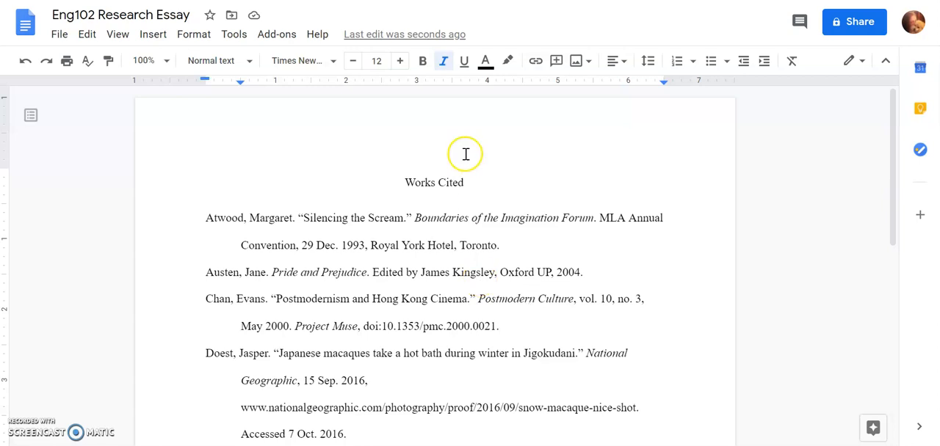
pyautogui.moveTo(419, 235)
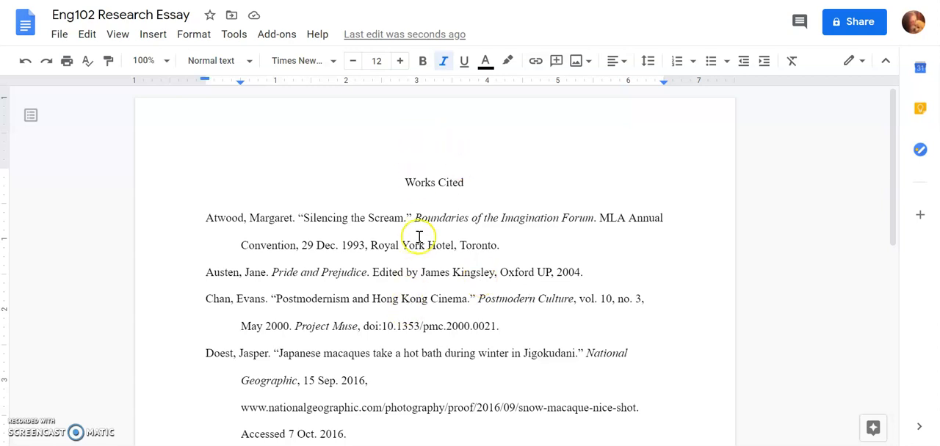
pyautogui.scroll(-3)
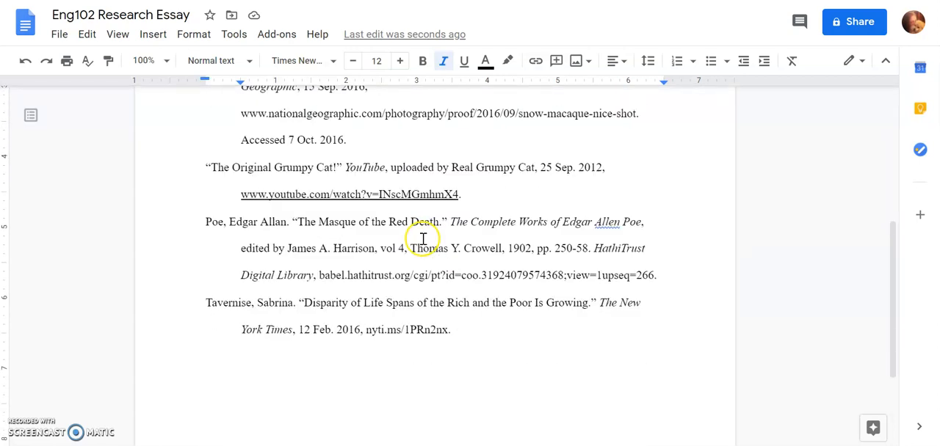
pyautogui.scroll(3)
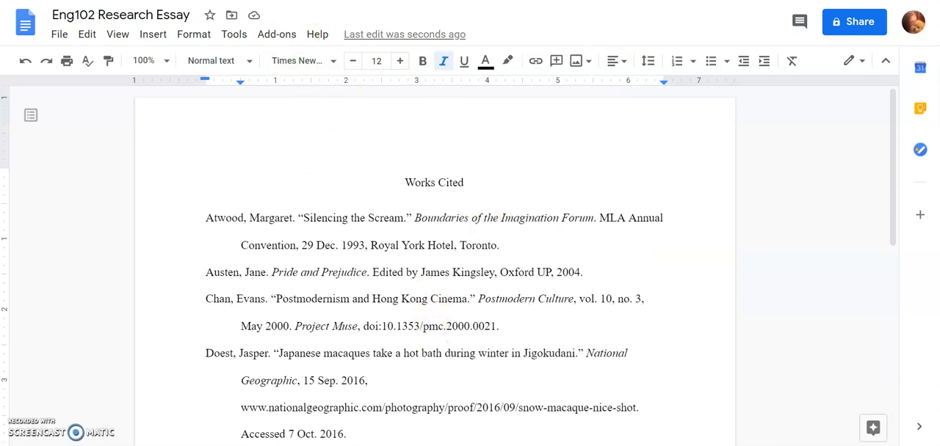
pyautogui.scroll(-3)
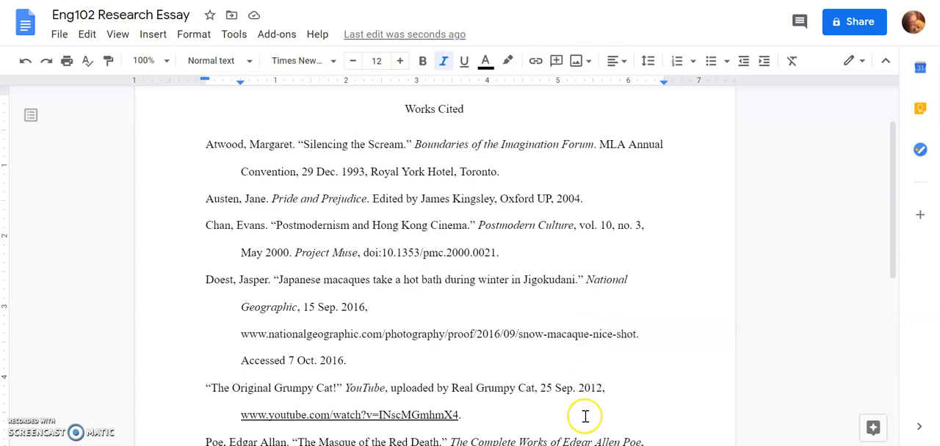
pyautogui.moveTo(614, 423)
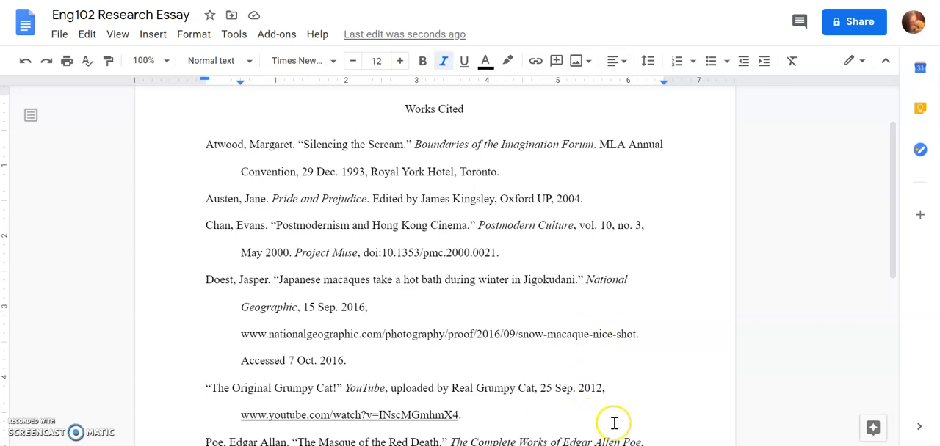